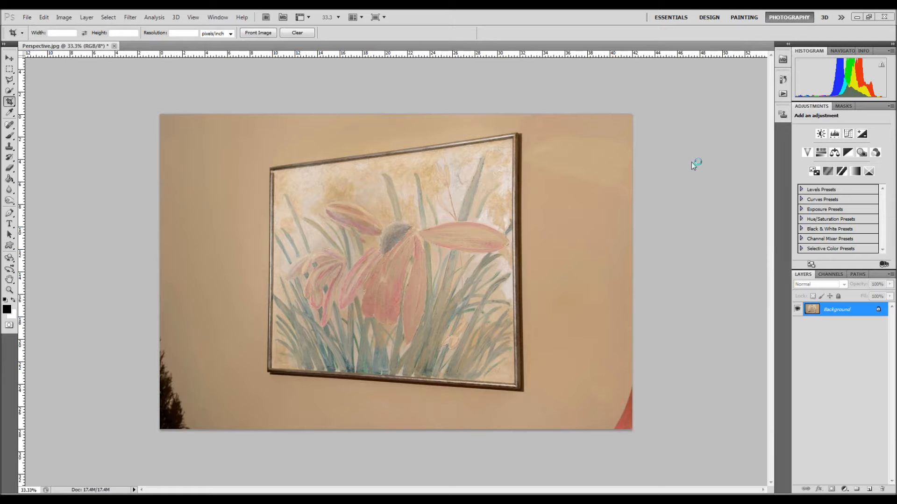
pyautogui.moveTo(195, 126)
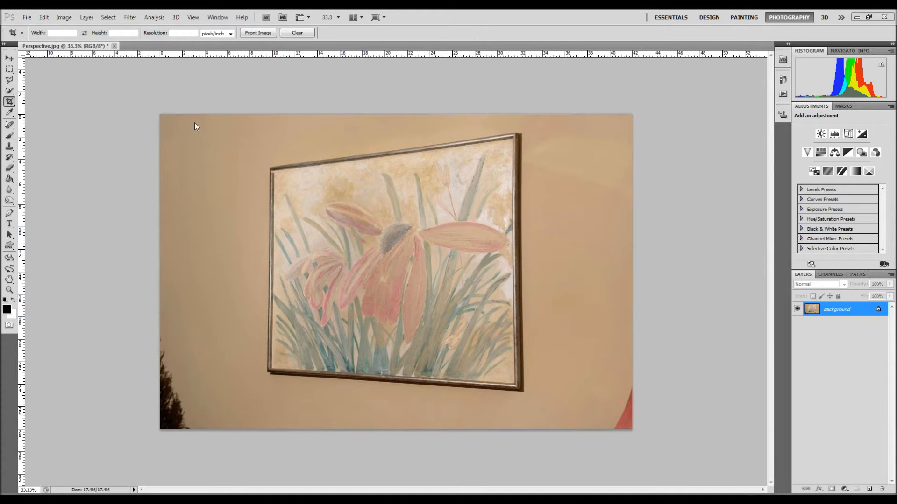
pyautogui.moveTo(41, 121)
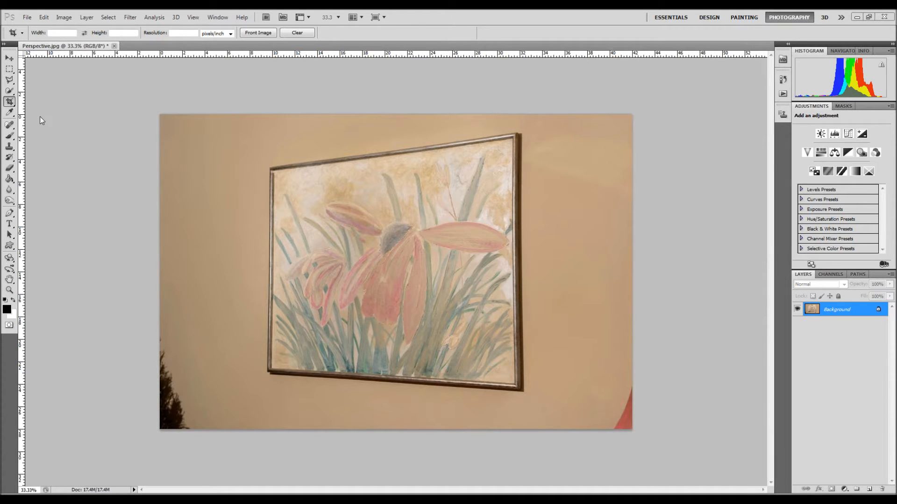
pyautogui.moveTo(219, 167)
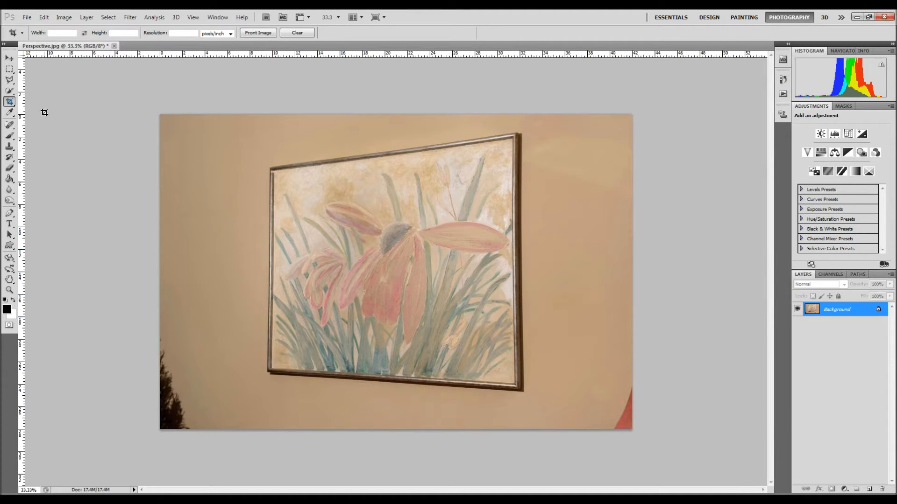
# Step: Draw a rough crop box over the framed painting and keep the Perspective option enabled
pyautogui.moveTo(266, 161); pyautogui.dragTo(520, 386)
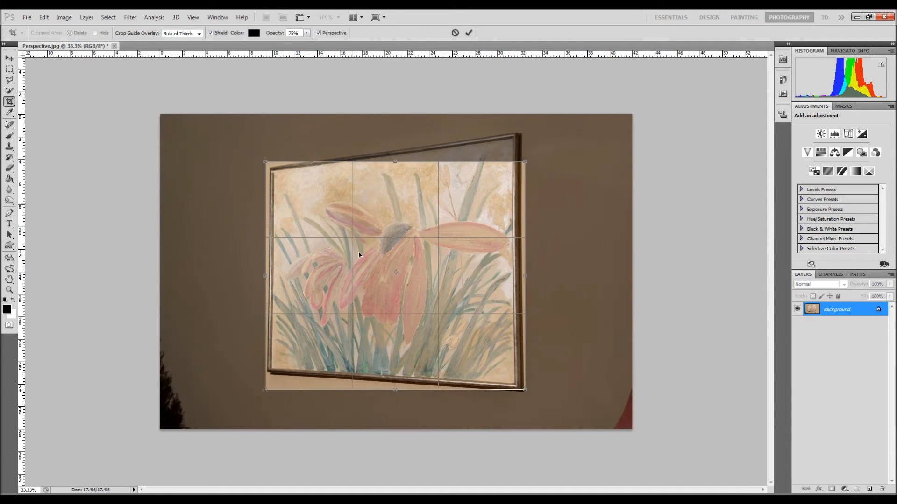
pyautogui.moveTo(504, 233)
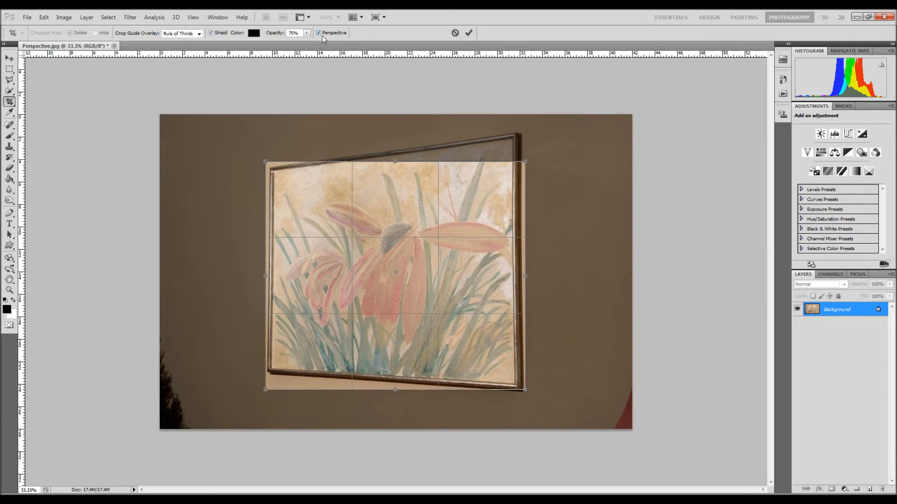
pyautogui.click(318, 32)
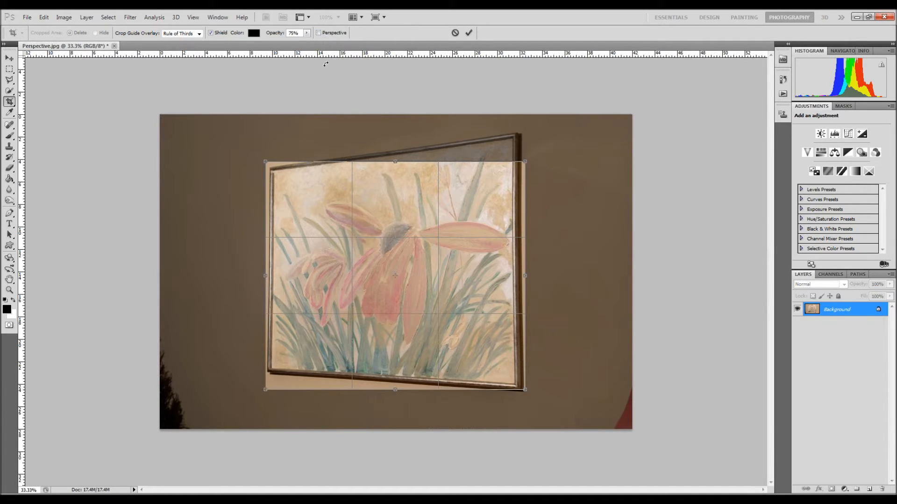
pyautogui.click(319, 32)
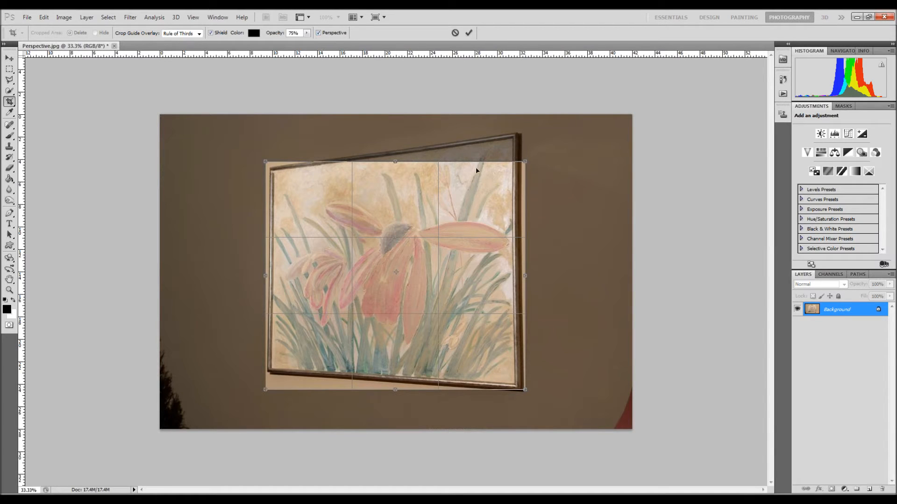
# Step: Drag all four crop corners onto the picture frame's corners so the box follows its tilt
pyautogui.moveTo(524, 162); pyautogui.dragTo(514, 140)
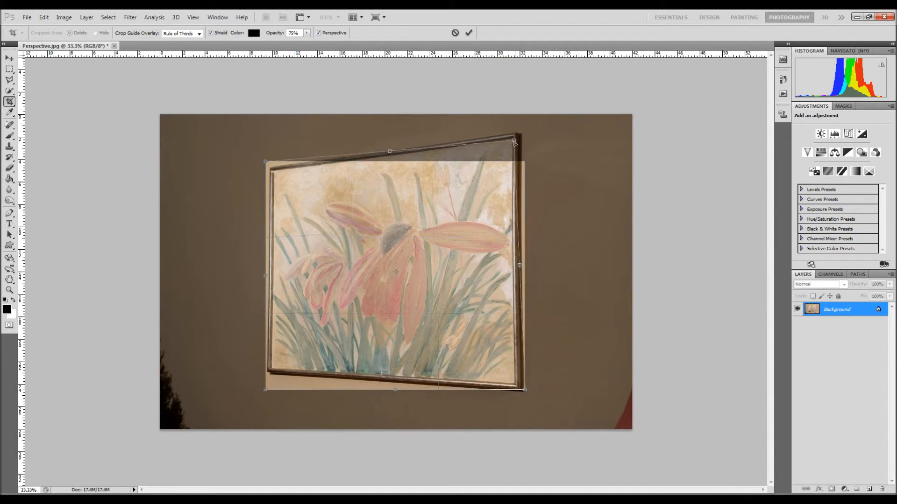
pyautogui.moveTo(514, 139); pyautogui.dragTo(516, 135)
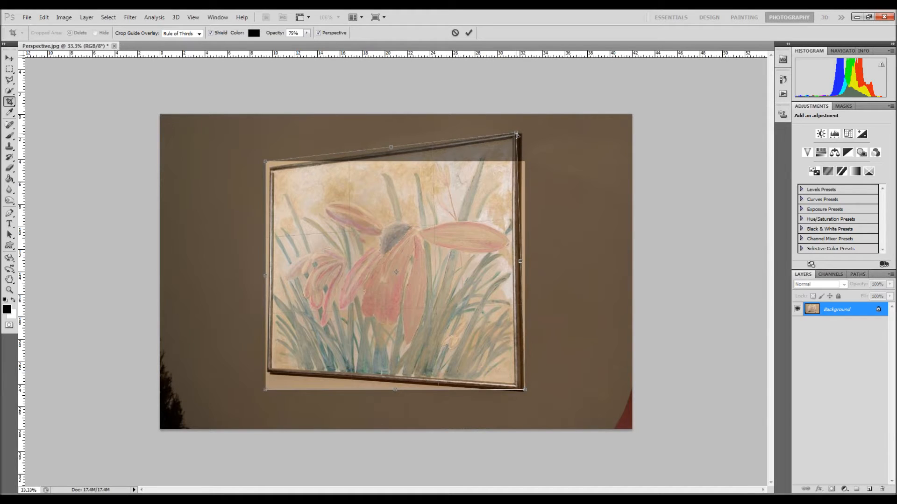
pyautogui.moveTo(524, 389); pyautogui.dragTo(518, 395)
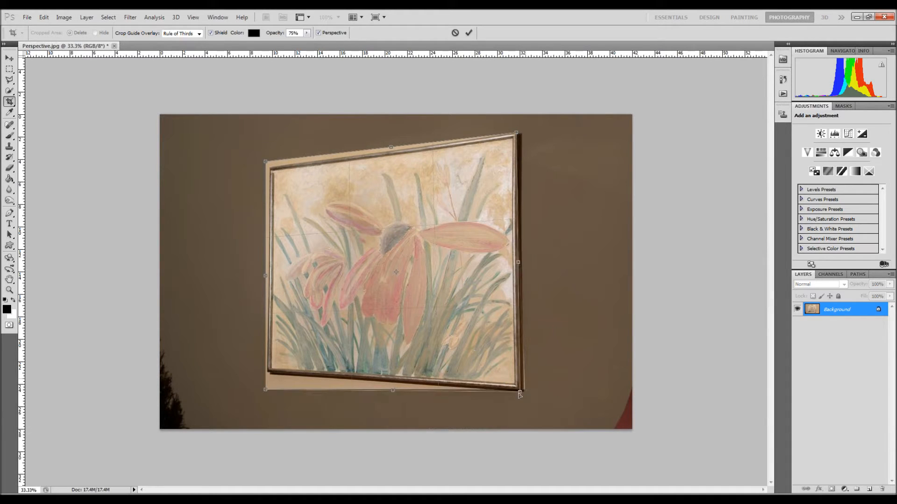
pyautogui.moveTo(519, 393); pyautogui.dragTo(521, 391)
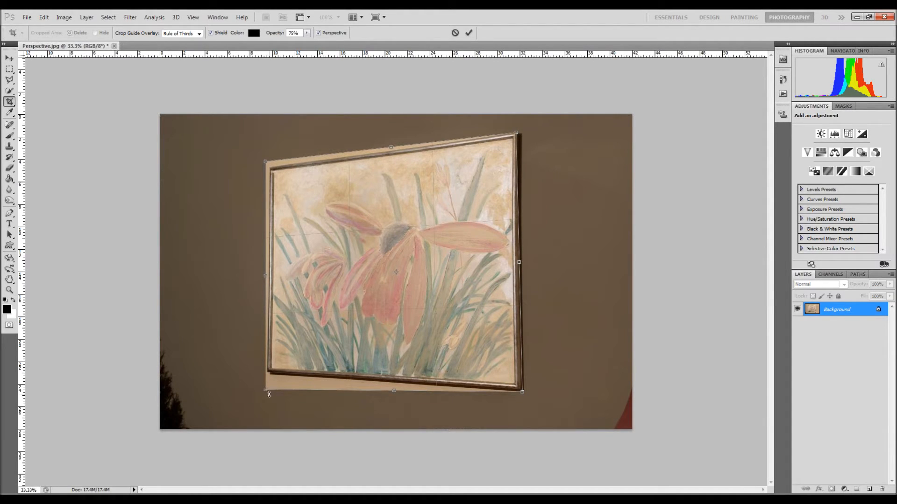
pyautogui.moveTo(265, 391); pyautogui.dragTo(267, 371)
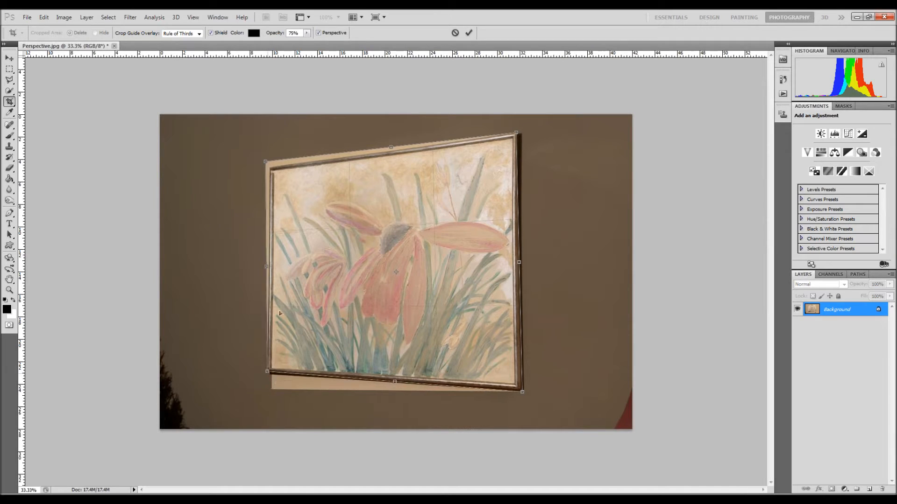
pyautogui.moveTo(264, 161); pyautogui.dragTo(271, 169)
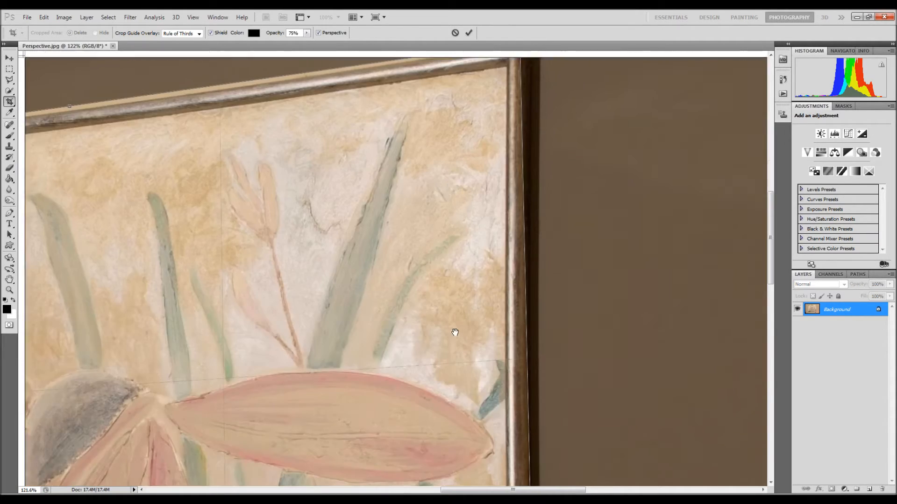
# Step: Place the top-right and bottom-right crop corners exactly on the frame before committing the crop
pyautogui.moveTo(455, 333); pyautogui.dragTo(417, 158)
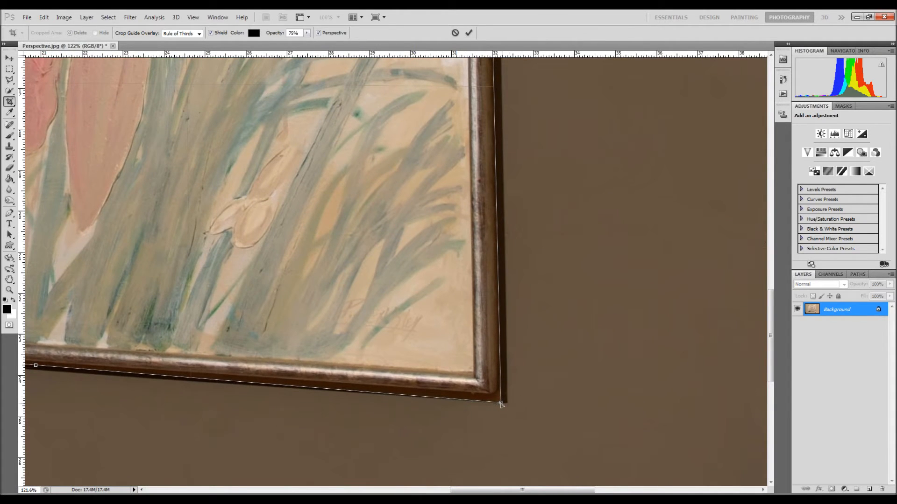
pyautogui.moveTo(503, 405); pyautogui.dragTo(490, 394)
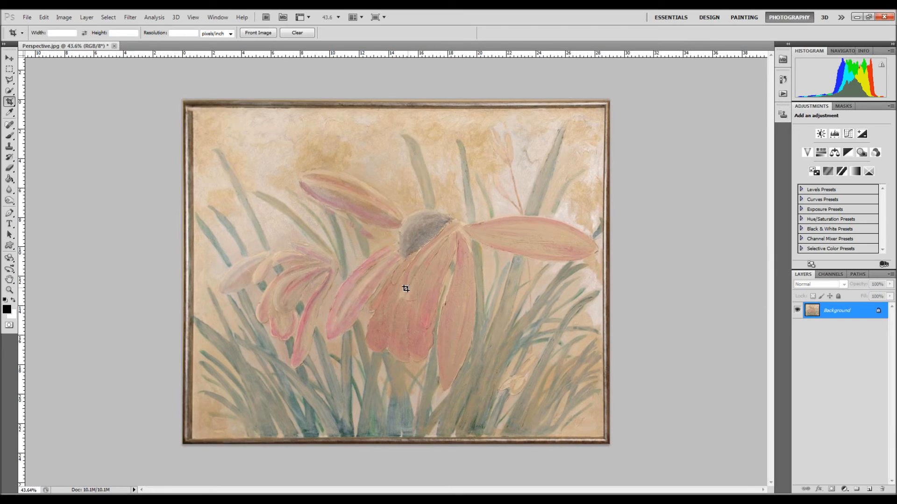
pyautogui.moveTo(194, 251)
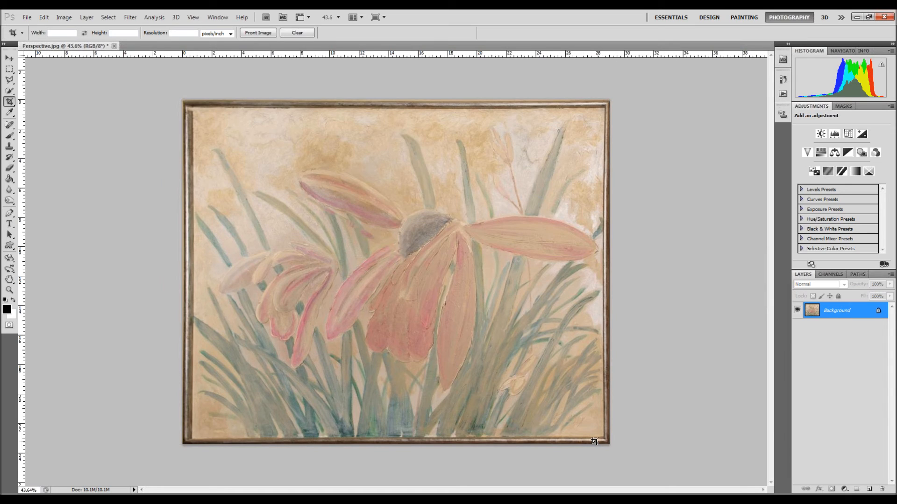
pyautogui.moveTo(121, 167)
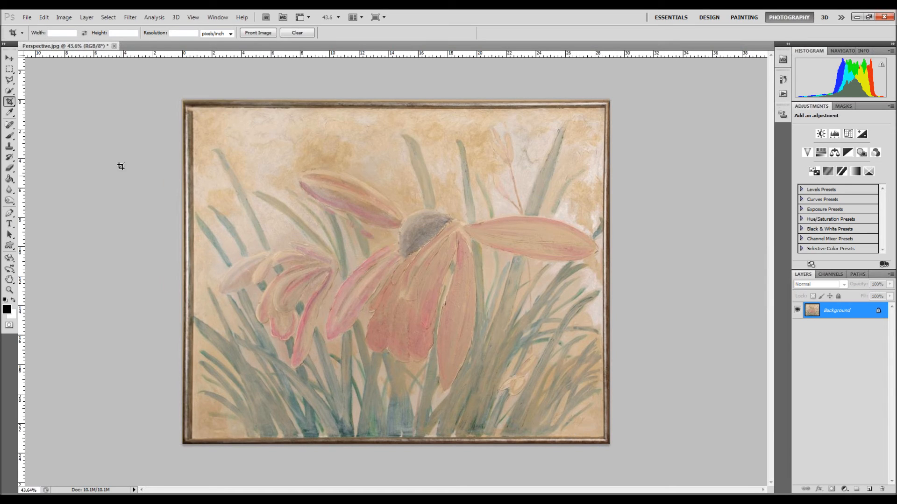
pyautogui.moveTo(677, 161)
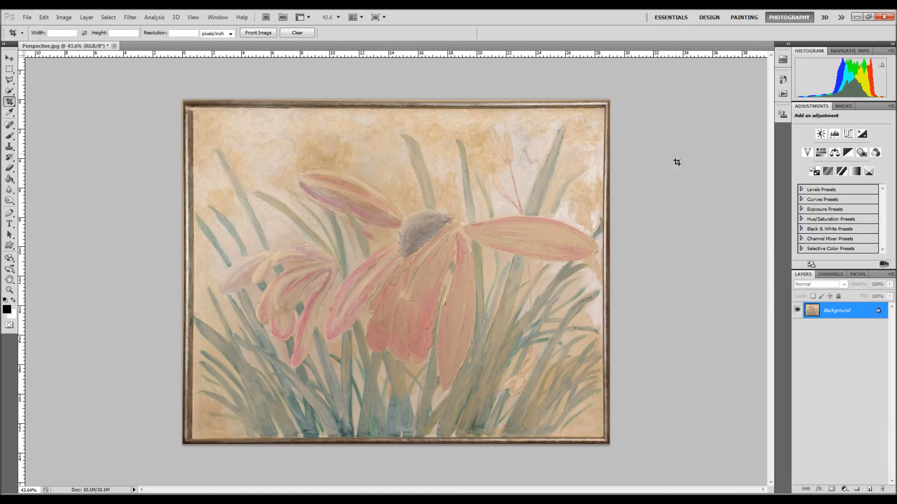